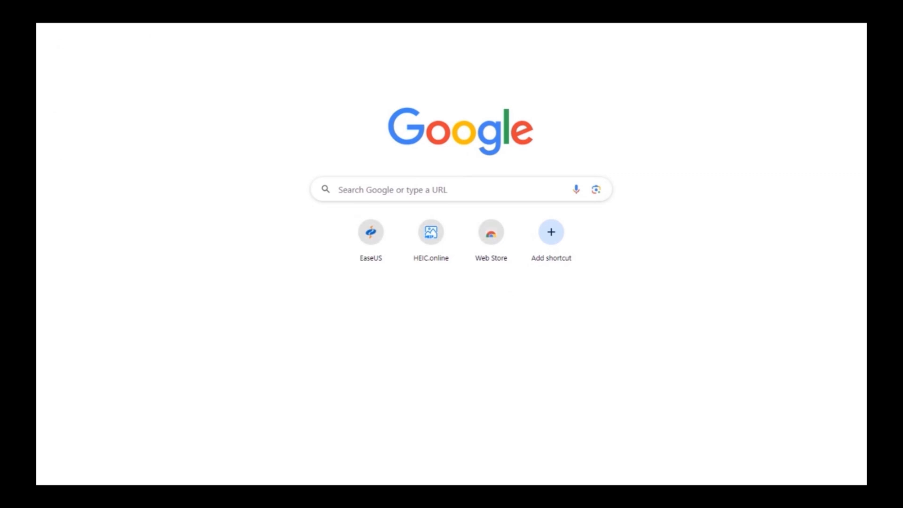
- Quit Chrome so the Mac desktop and Dock are showing
{"action": "left_click", "coordinate": [371, 231]}
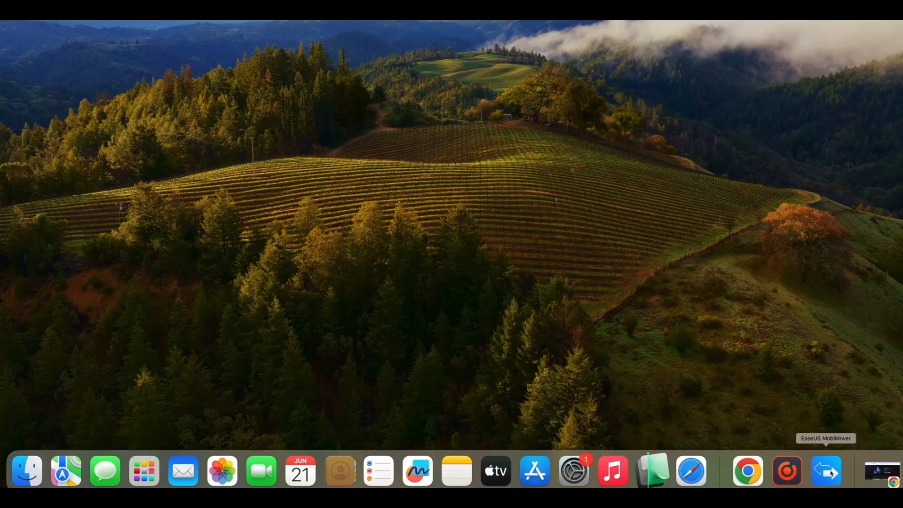
- Launch MobiMover and choose the five Taylor Swift MP3s from the songs folder for Mac to Phone
{"action": "left_click", "coordinate": [827, 471]}
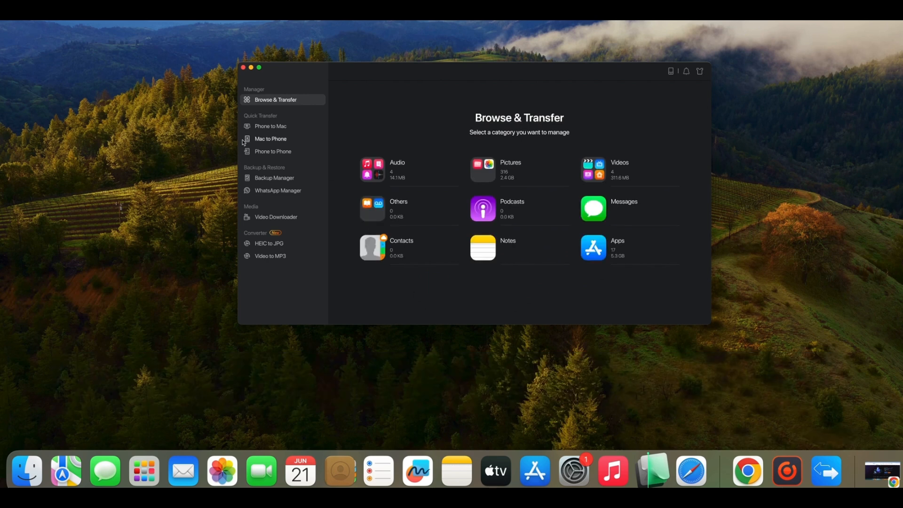
{"action": "left_click", "coordinate": [270, 138]}
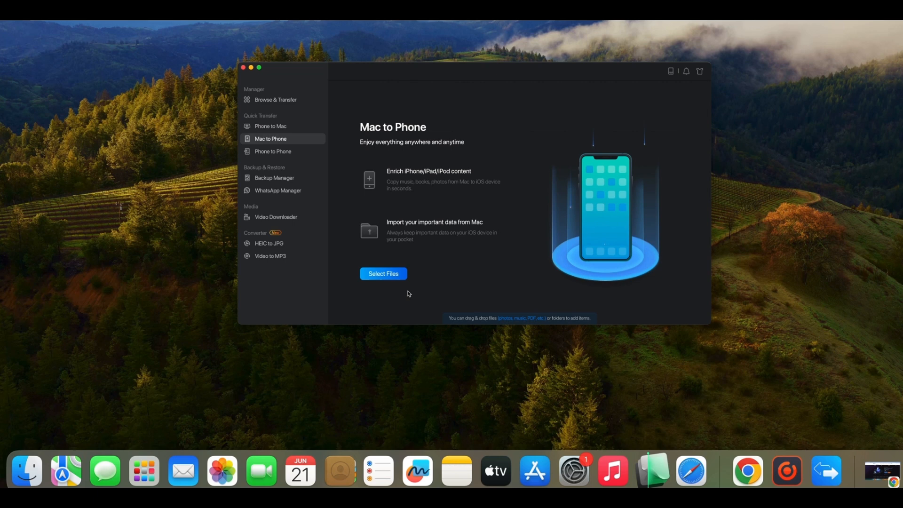
{"action": "left_click", "coordinate": [383, 274]}
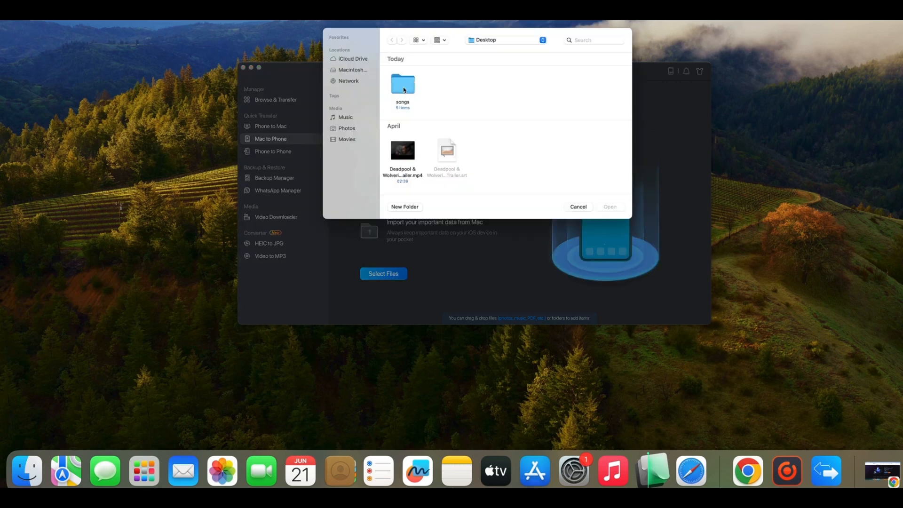
{"action": "double_click", "coordinate": [402, 84]}
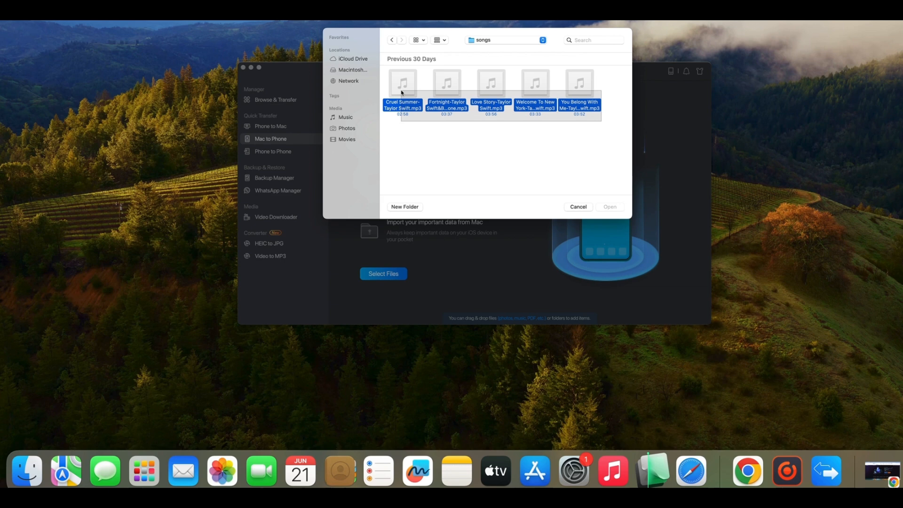
{"action": "left_click", "coordinate": [579, 207]}
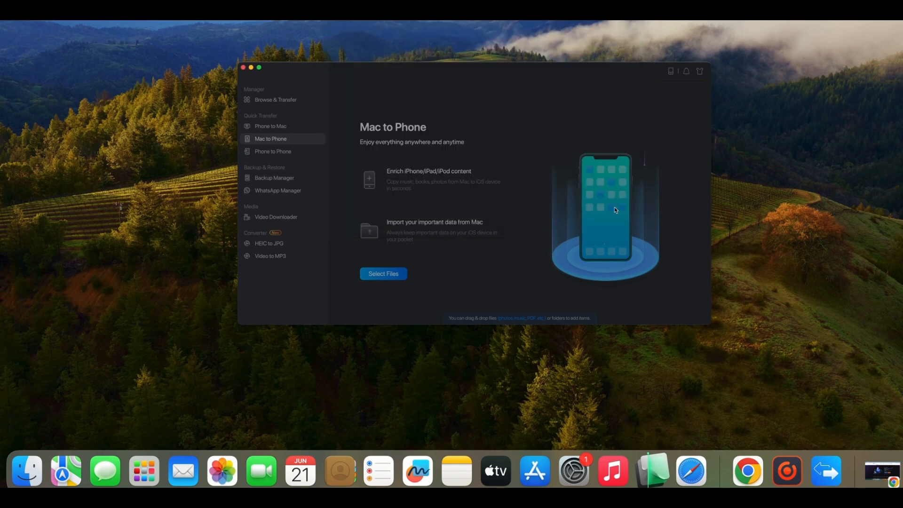
- Transfer the five listed songs from the Mac to the iPhone
{"action": "left_click", "coordinate": [382, 273]}
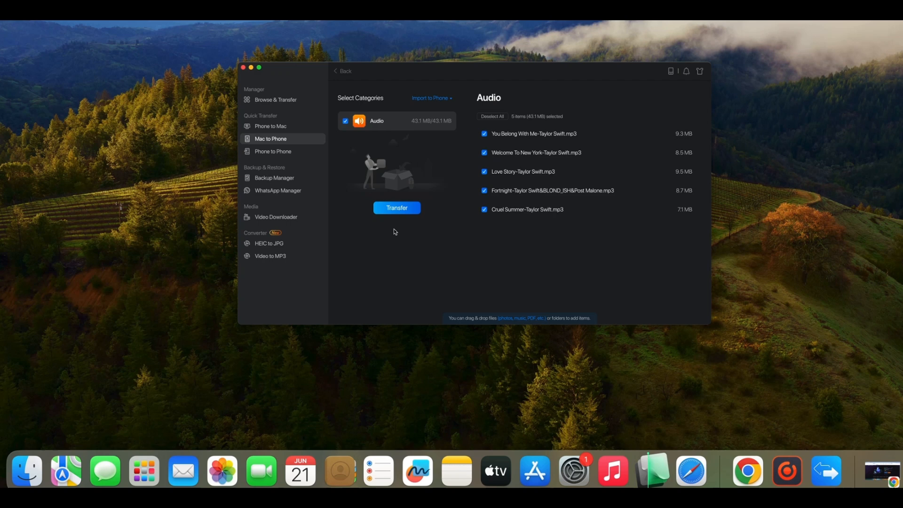
{"action": "left_click", "coordinate": [396, 208]}
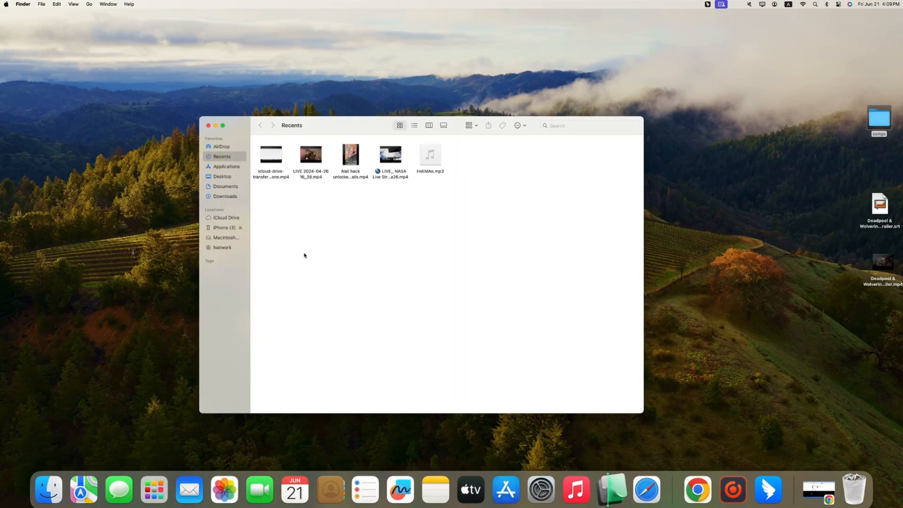
- Show AirDrop in Finder and set the iPhone to Everyone for 10 Minutes
{"action": "left_click", "coordinate": [222, 146]}
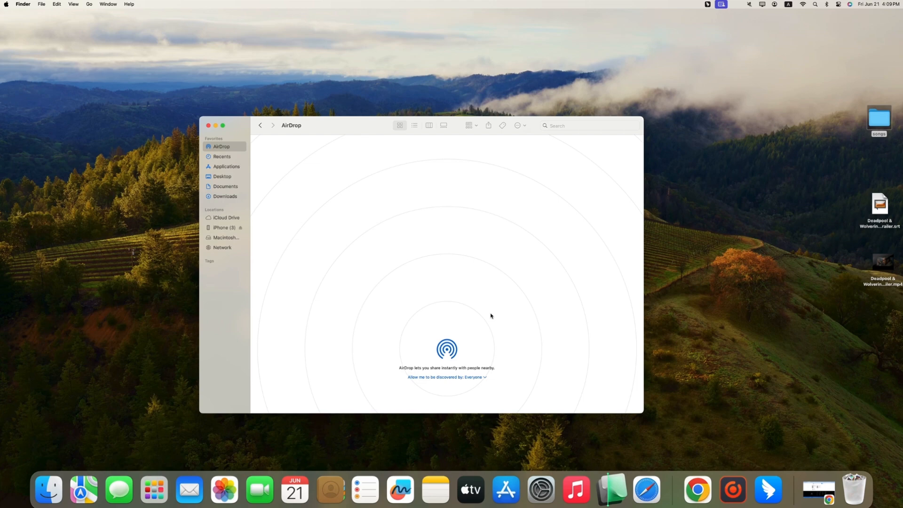
{"action": "left_click", "coordinate": [472, 376]}
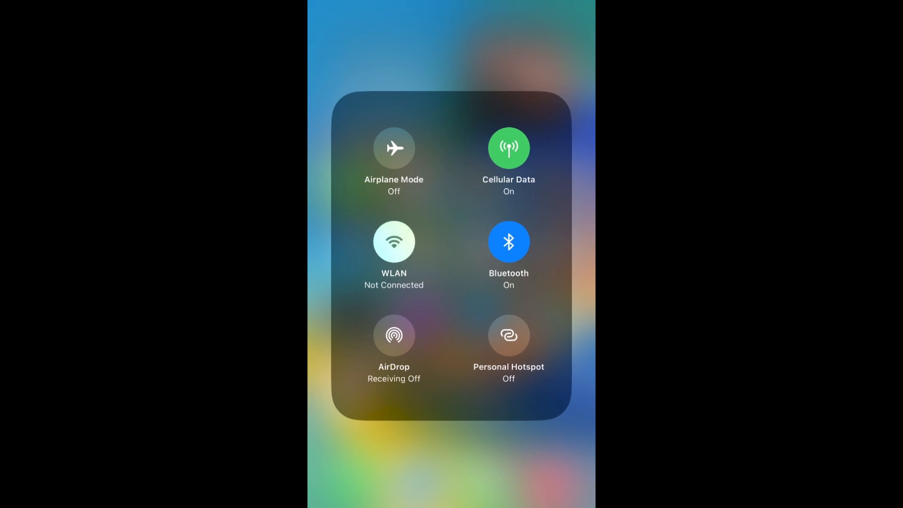
{"action": "left_click", "coordinate": [394, 336]}
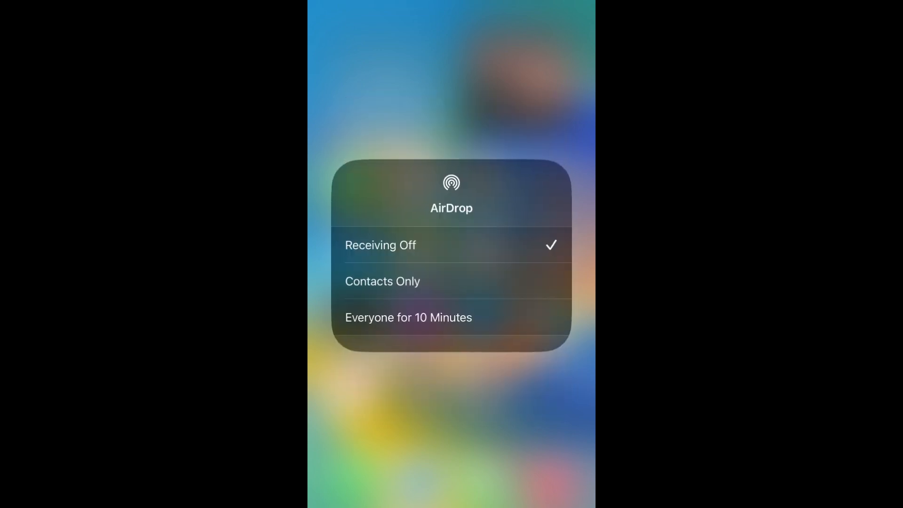
{"action": "left_click", "coordinate": [407, 318]}
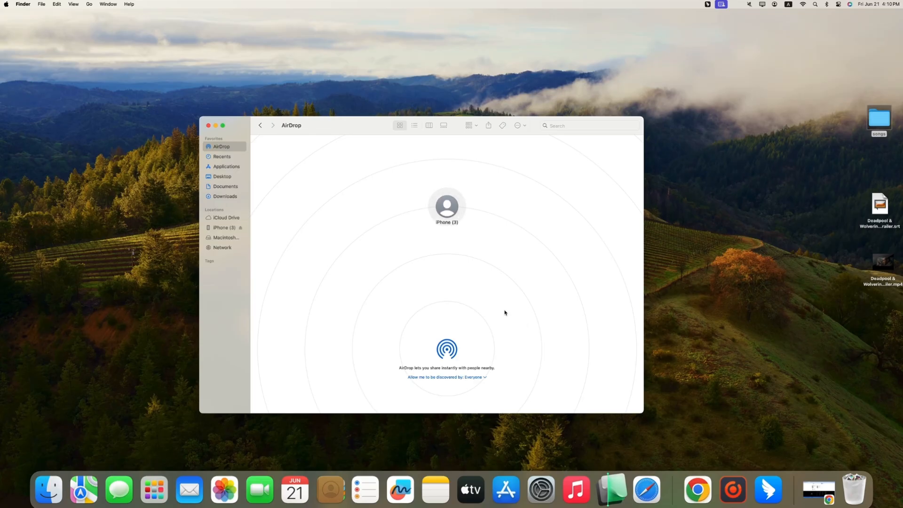
{"action": "mouse_move", "coordinate": [290, 230]}
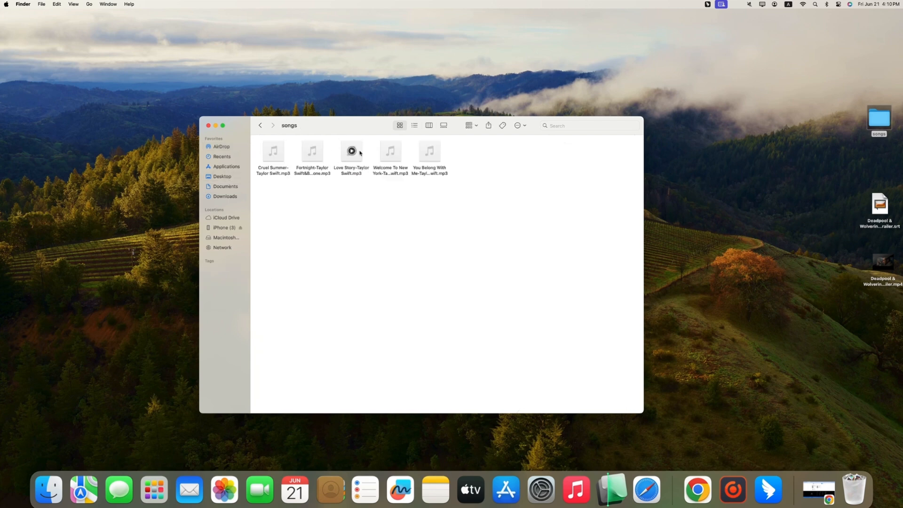
- Select all five MP3 files in the songs folder
{"action": "key", "text": "cmd+a"}
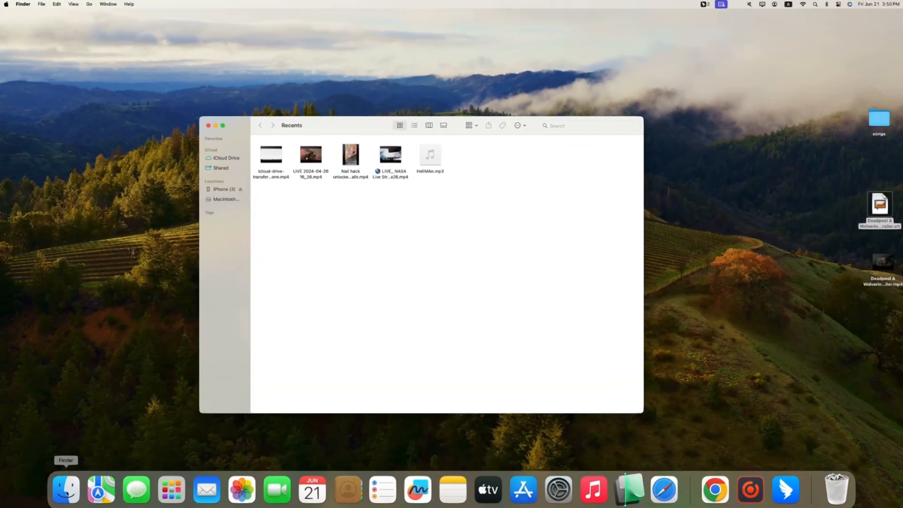
- Paste the copied songs folder into iCloud Drive
{"action": "left_click", "coordinate": [226, 158]}
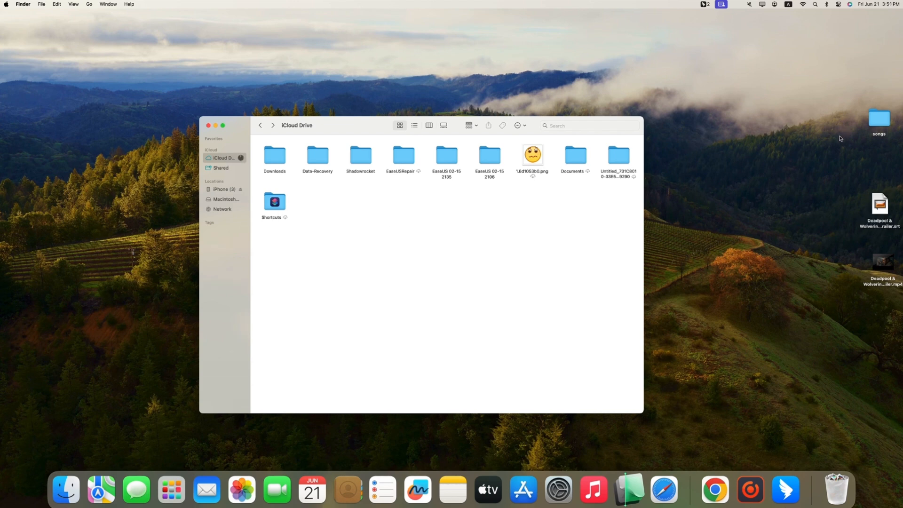
{"action": "right_click", "coordinate": [879, 119]}
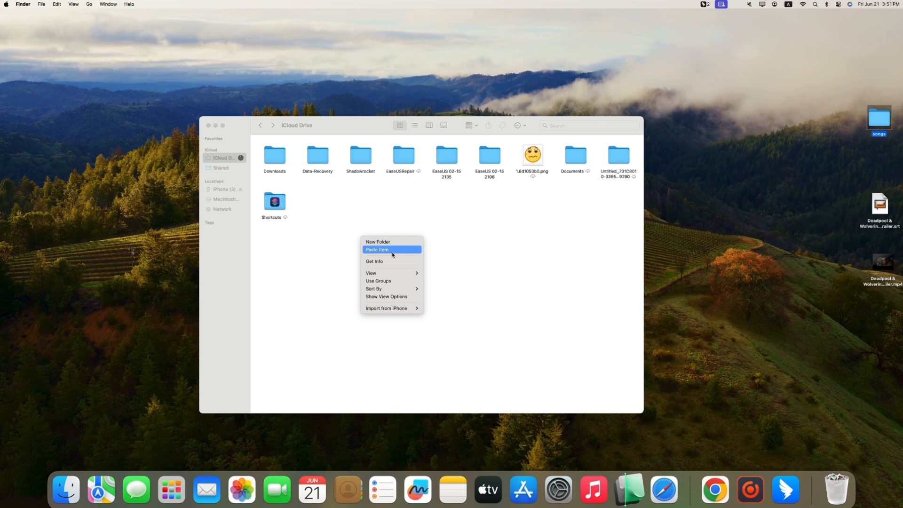
{"action": "left_click", "coordinate": [377, 249]}
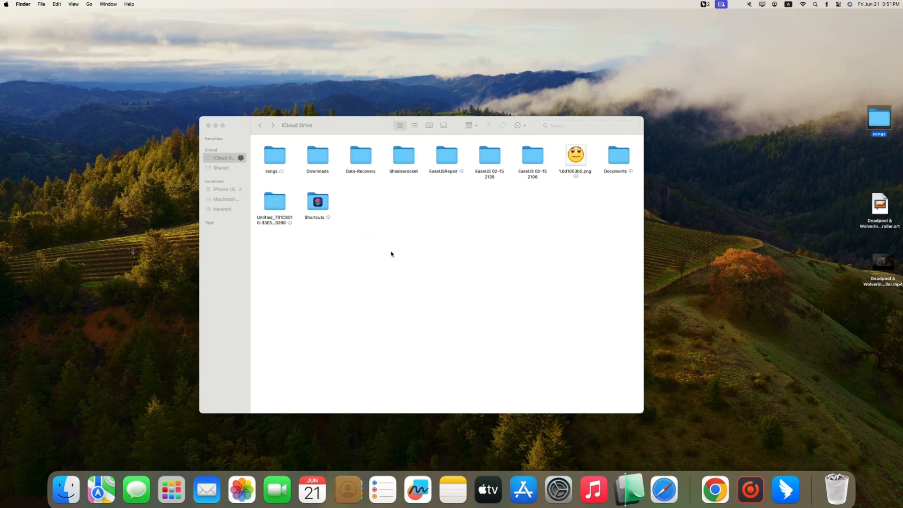
{"action": "left_click", "coordinate": [274, 158]}
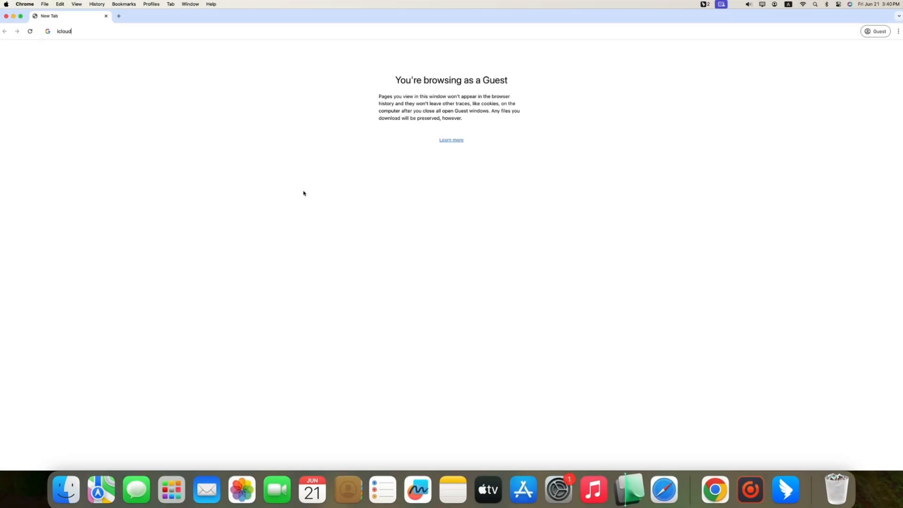
- Load icloud.com, sign in, and go to iCloud Drive on the web
{"action": "type", "text": ".com"}
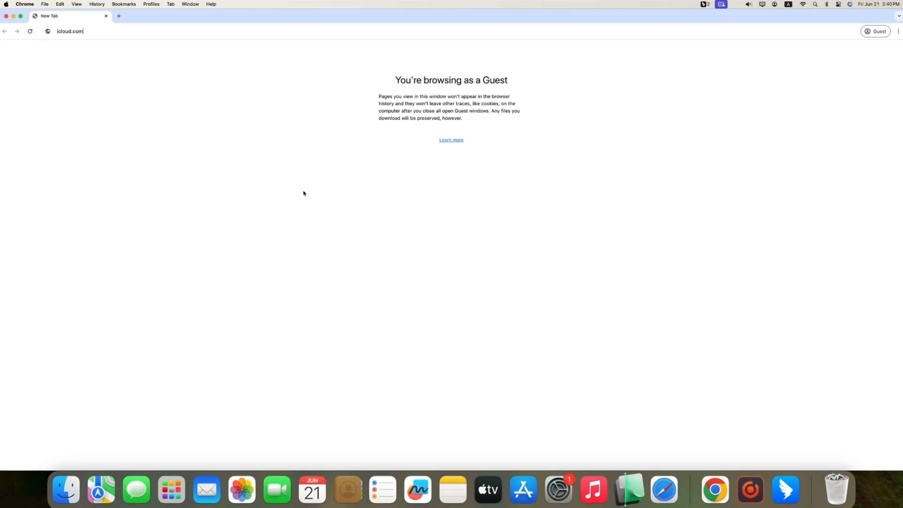
{"action": "key", "text": "Enter"}
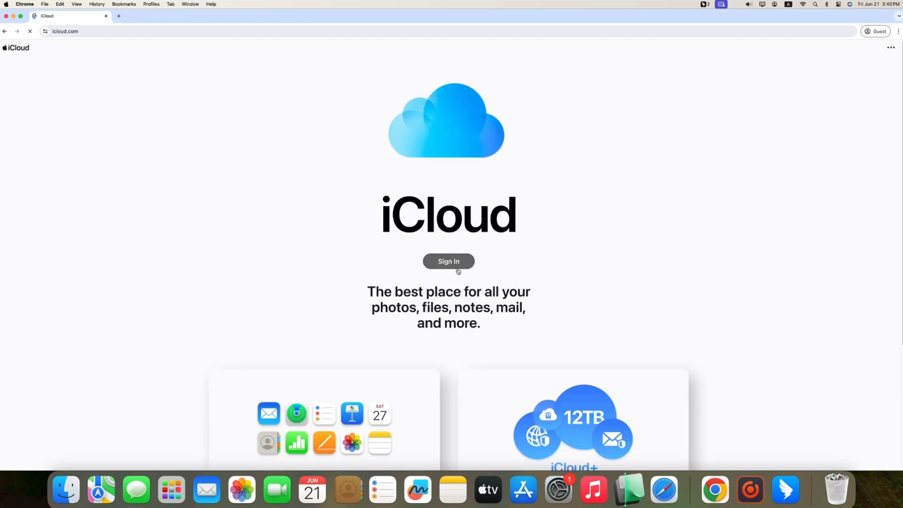
{"action": "left_click", "coordinate": [448, 261]}
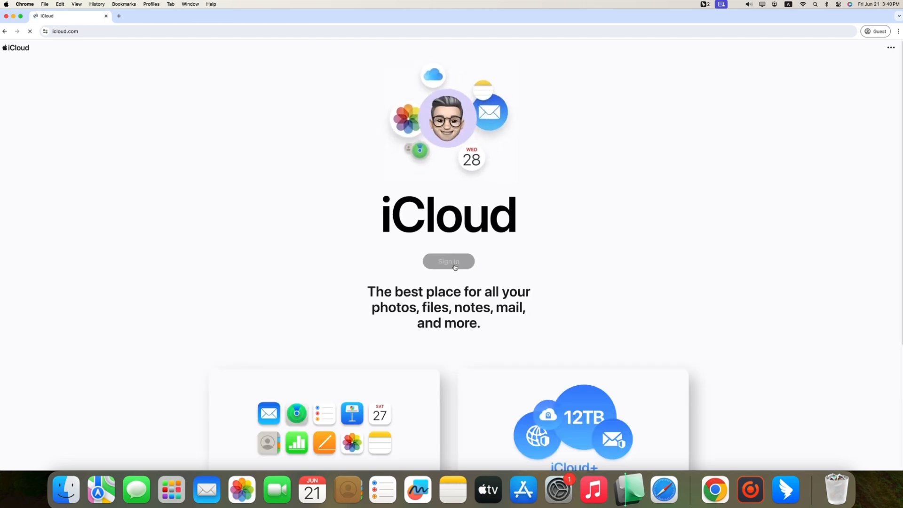
{"action": "left_click", "coordinate": [448, 265]}
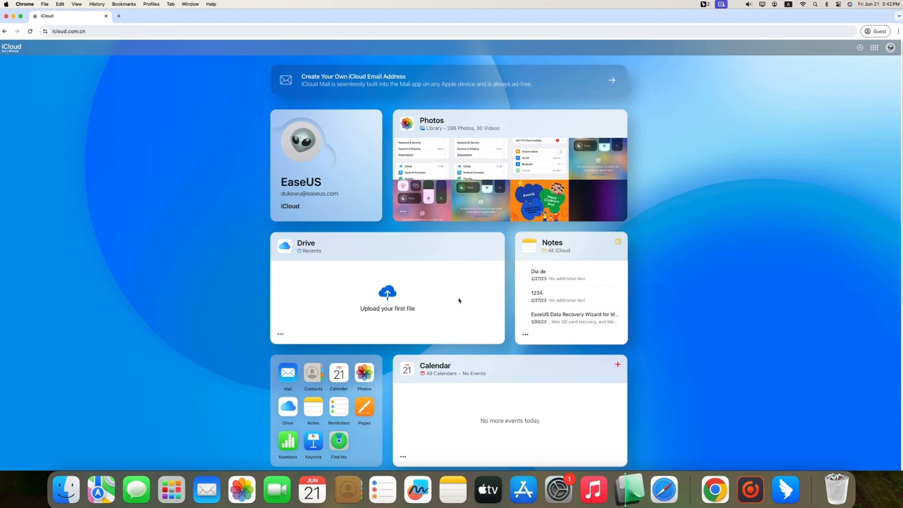
{"action": "left_click", "coordinate": [306, 242]}
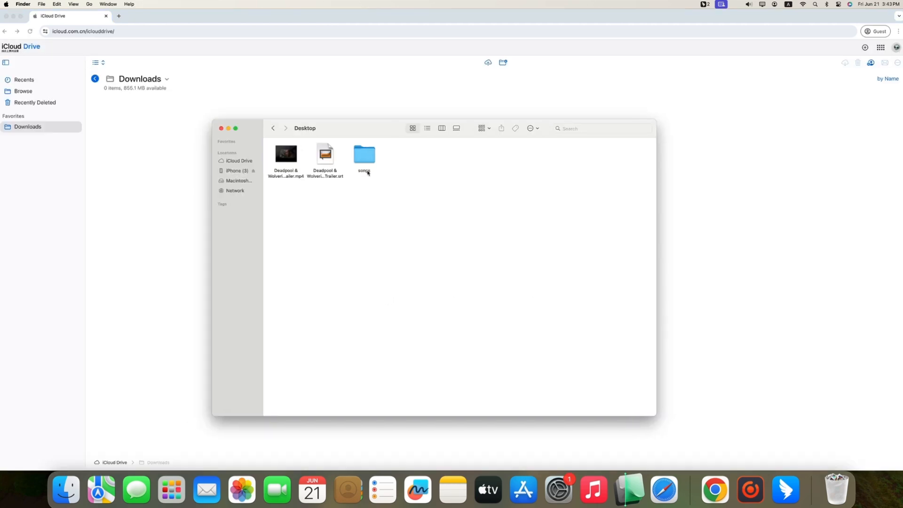
- Open the Desktop songs folder to drag its MP3s into the iCloud Drive page
{"action": "double_click", "coordinate": [364, 154]}
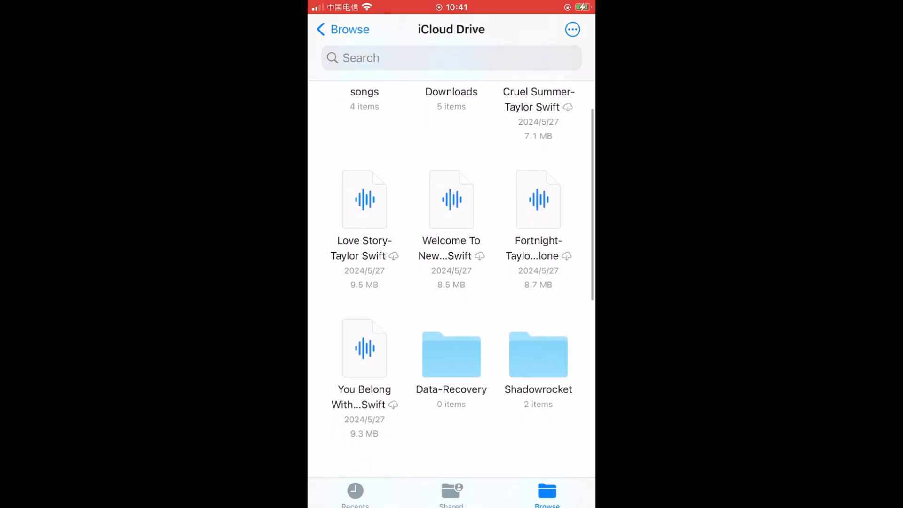
- Open the songs folder in iCloud Drive showing the four Taylor Swift tracks
{"action": "scroll", "scroll_direction": "down", "scroll_amount": 3}
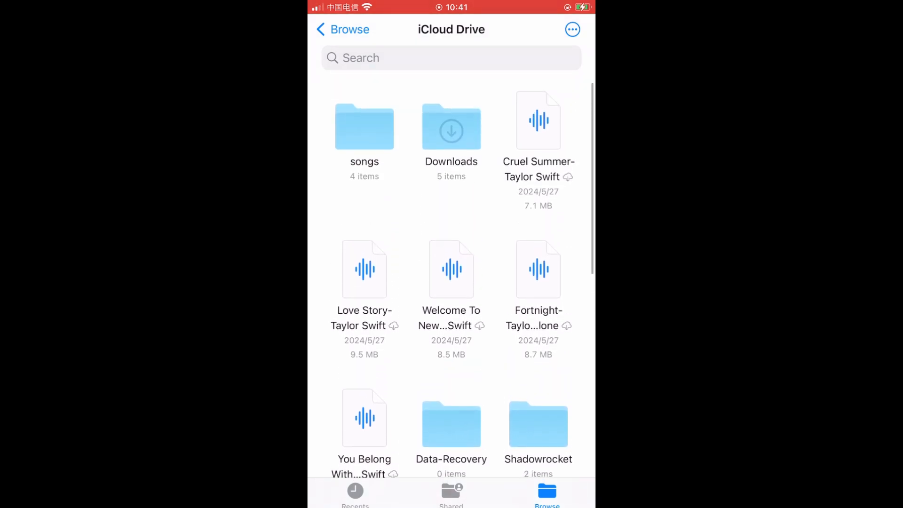
{"action": "left_click", "coordinate": [364, 126]}
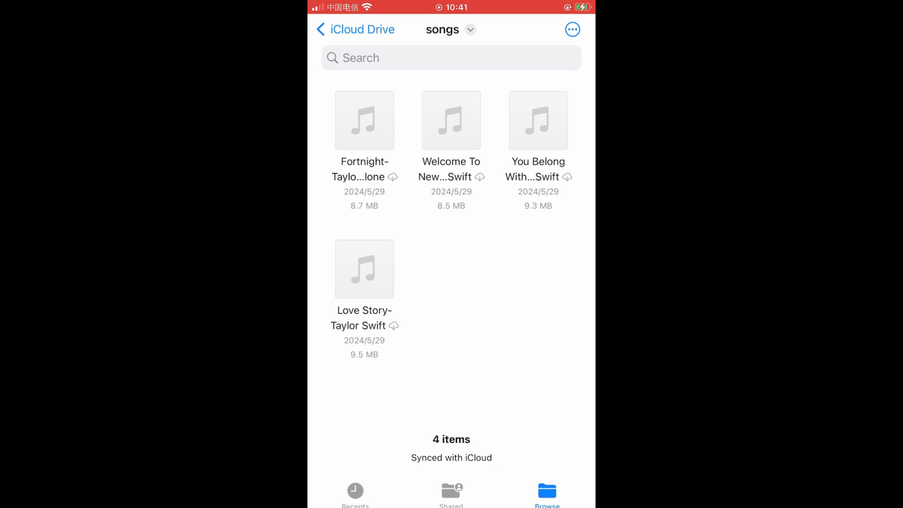